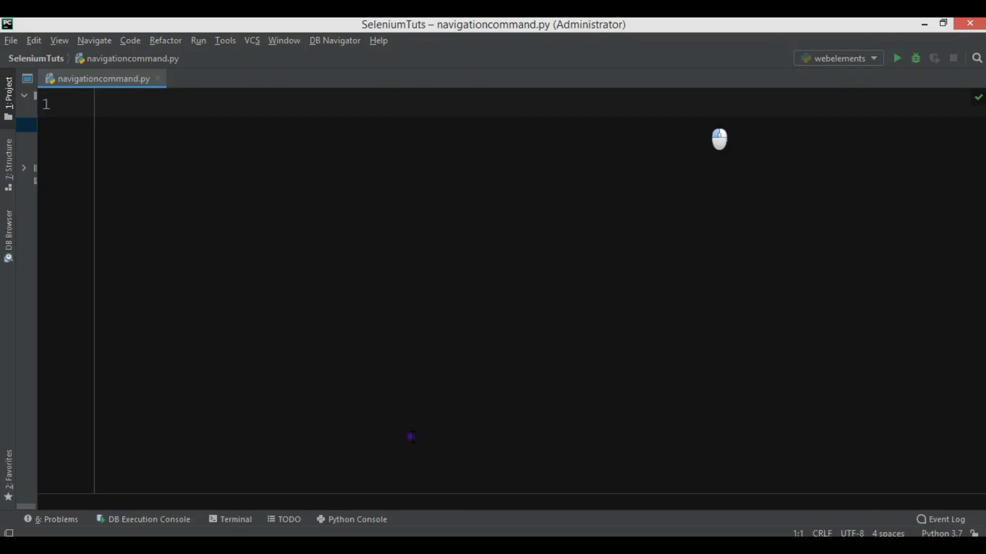
{"action": "mouse_move", "coordinate": [426, 453]}
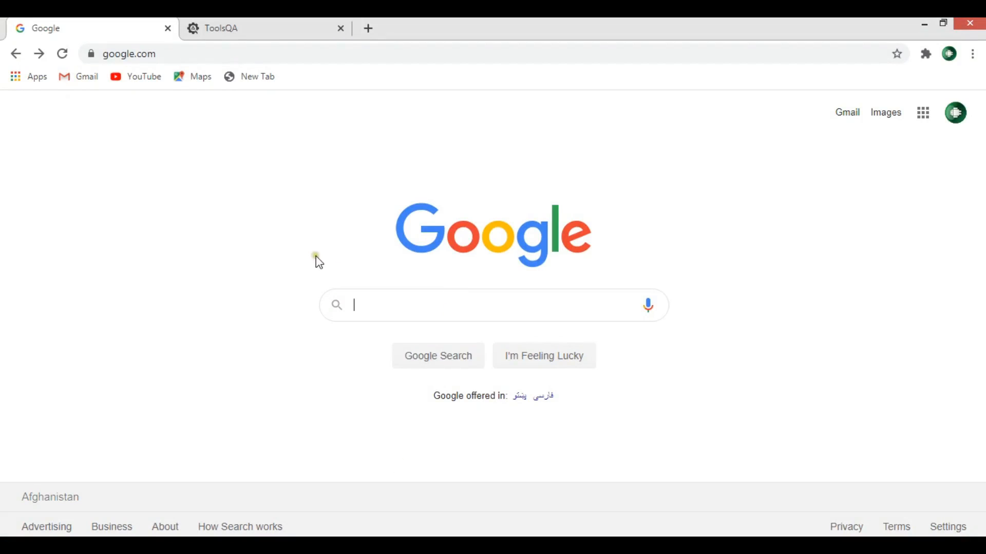
Search Google for 'python', then go Back, Forward and Reload the results page
{"action": "type", "text": "pyth"}
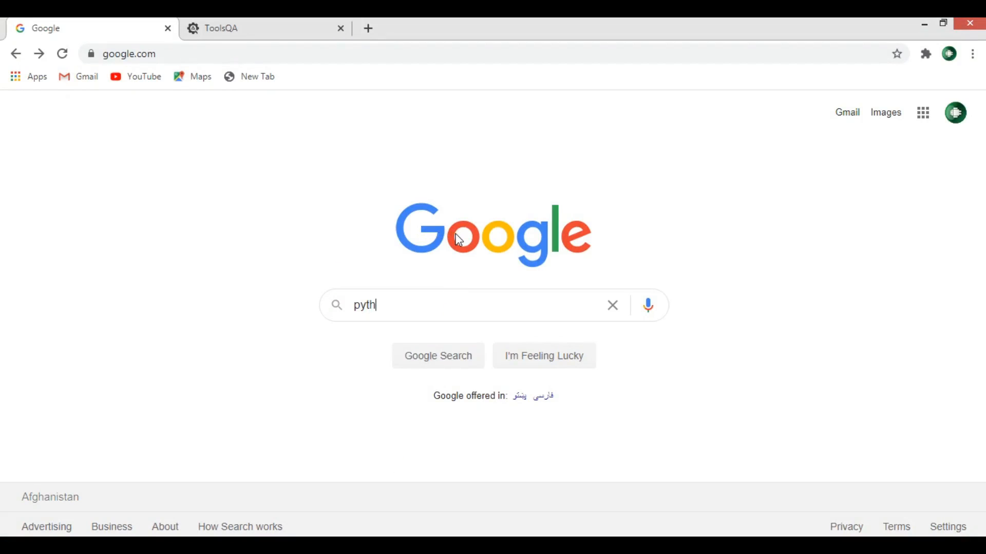
{"action": "type", "text": "on"}
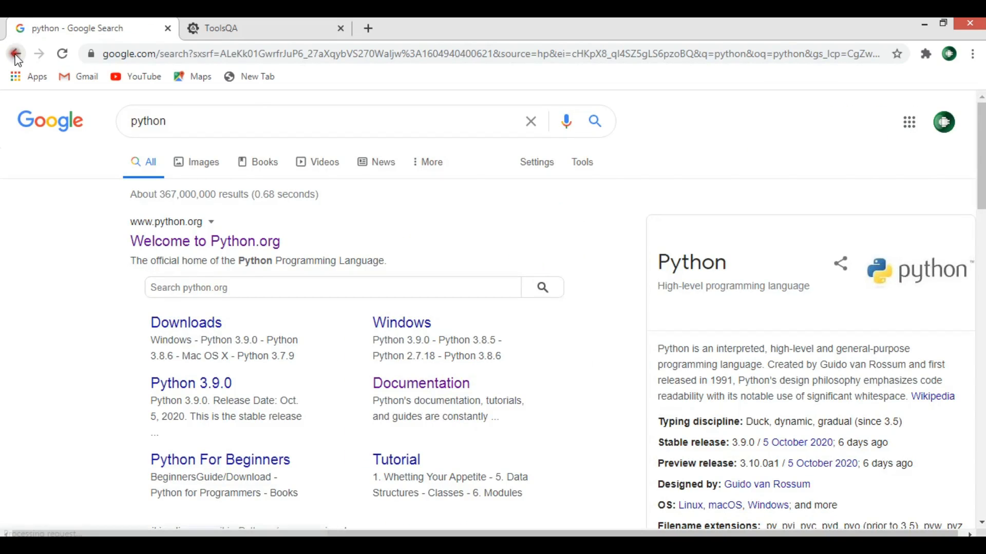
{"action": "left_click", "coordinate": [15, 54]}
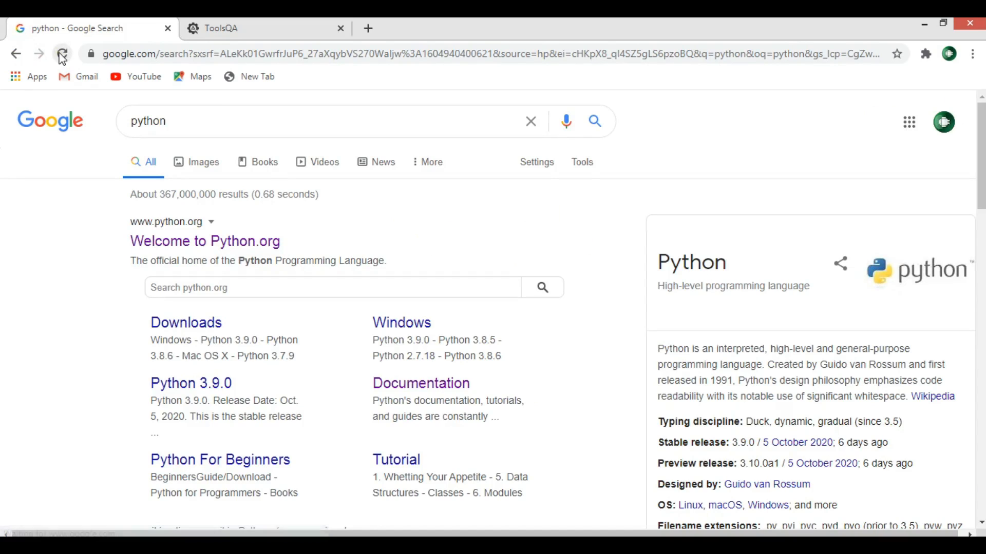
{"action": "mouse_move", "coordinate": [62, 53]}
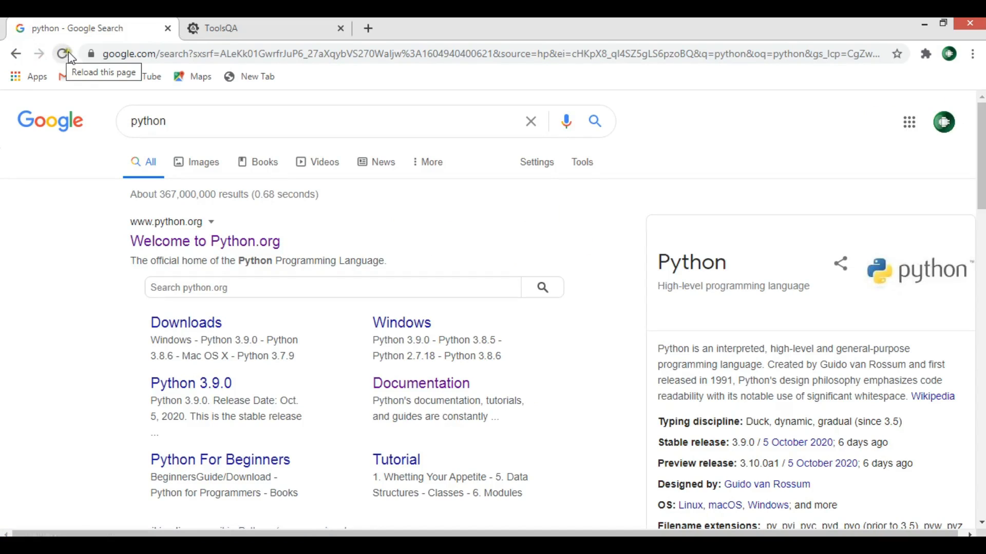
{"action": "left_click", "coordinate": [61, 54]}
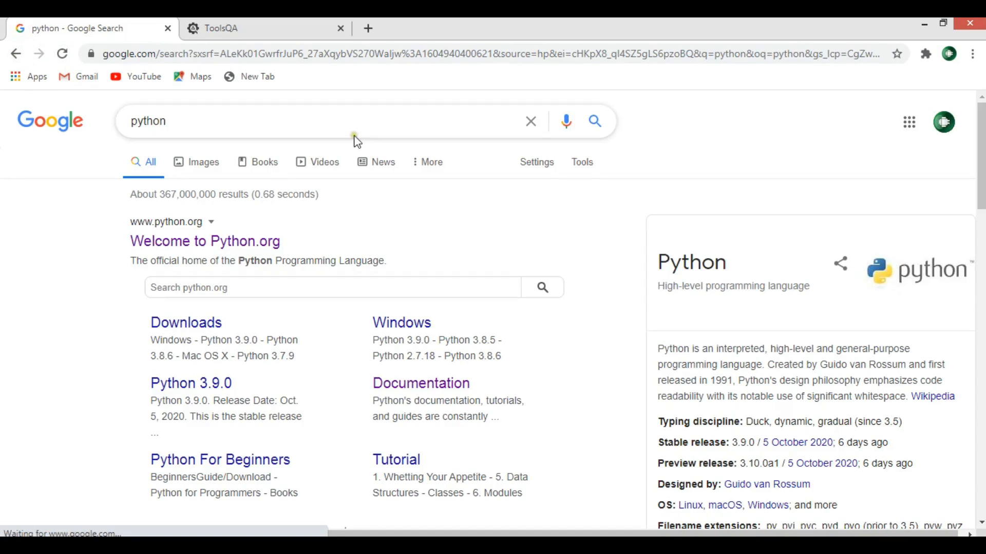
{"action": "mouse_move", "coordinate": [602, 397]}
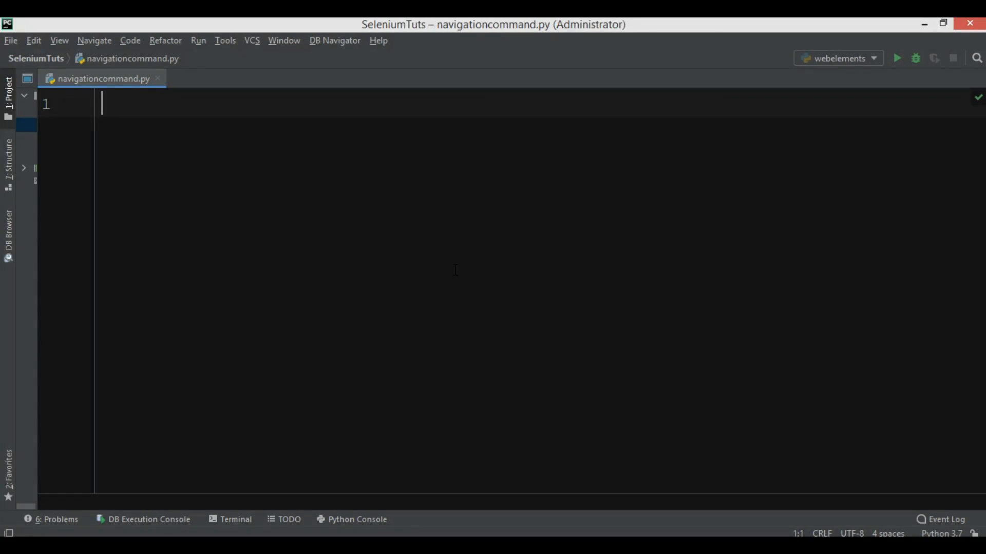
Import webdriver from selenium and create a Chrome driver with webdriver.Chrome()
{"action": "type", "text": "from selenium import"}
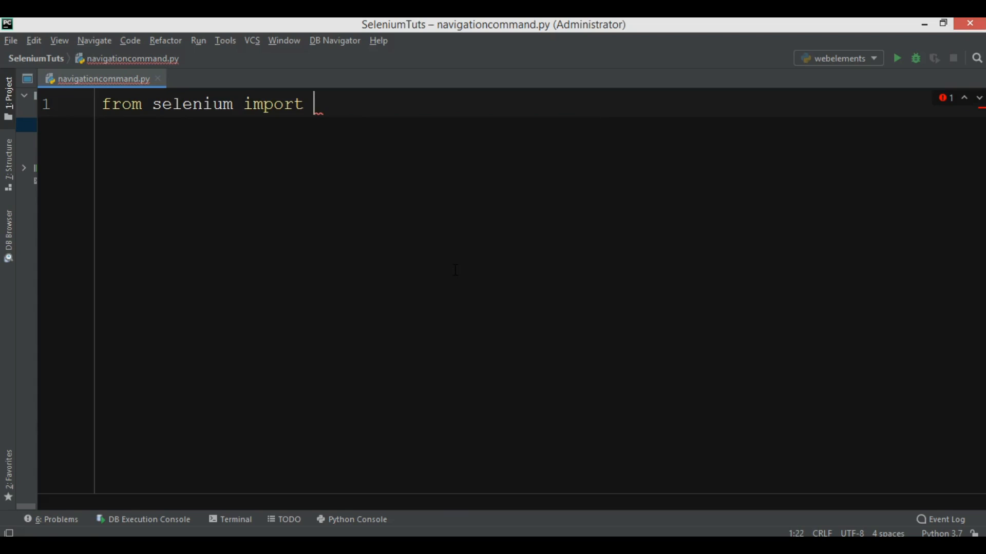
{"action": "type", "text": "webdriver"}
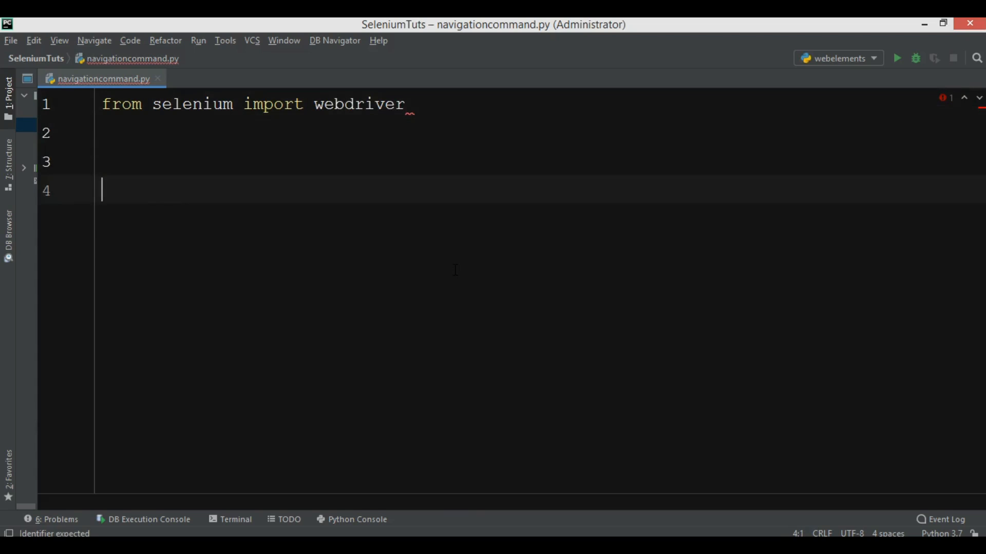
{"action": "type", "text": "driver = webdriver.Chrome"}
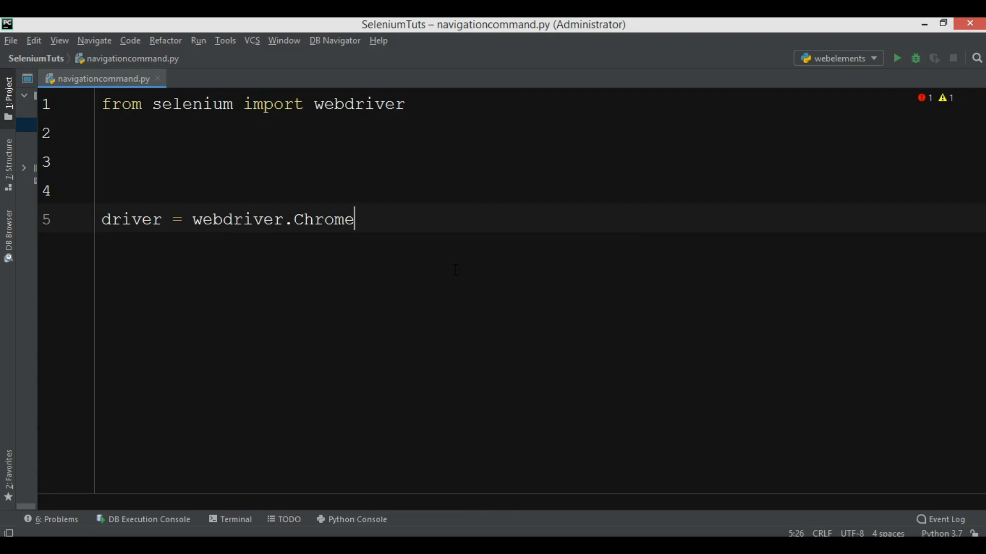
{"action": "type", "text": "()"}
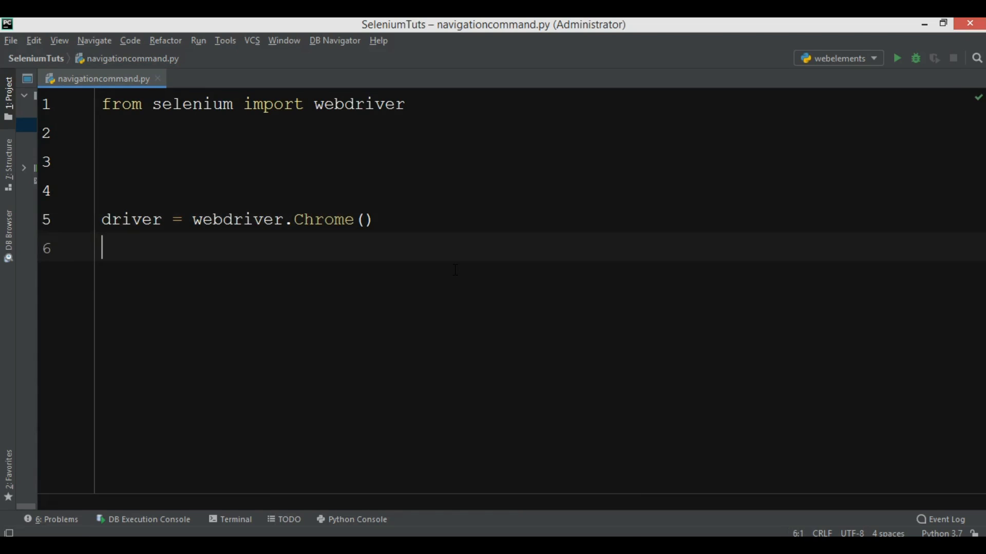
{"action": "type", "text": "driver."}
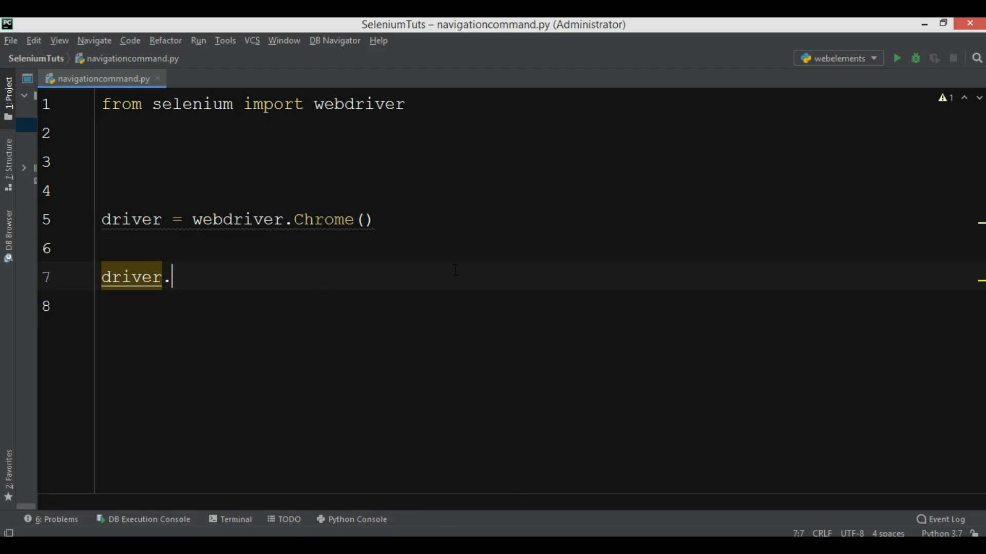
{"action": "type", "text": "get('')"}
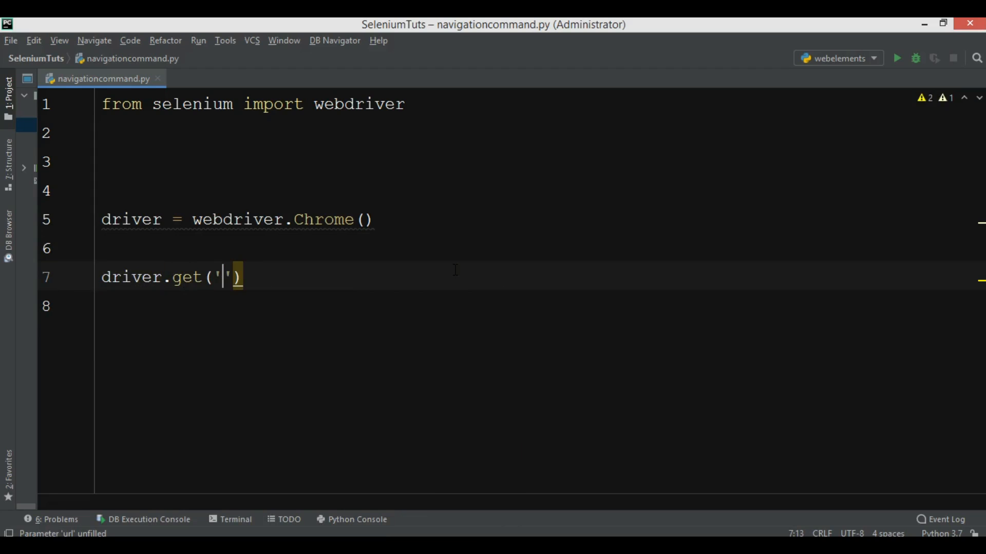
{"action": "type", "text": "https:"}
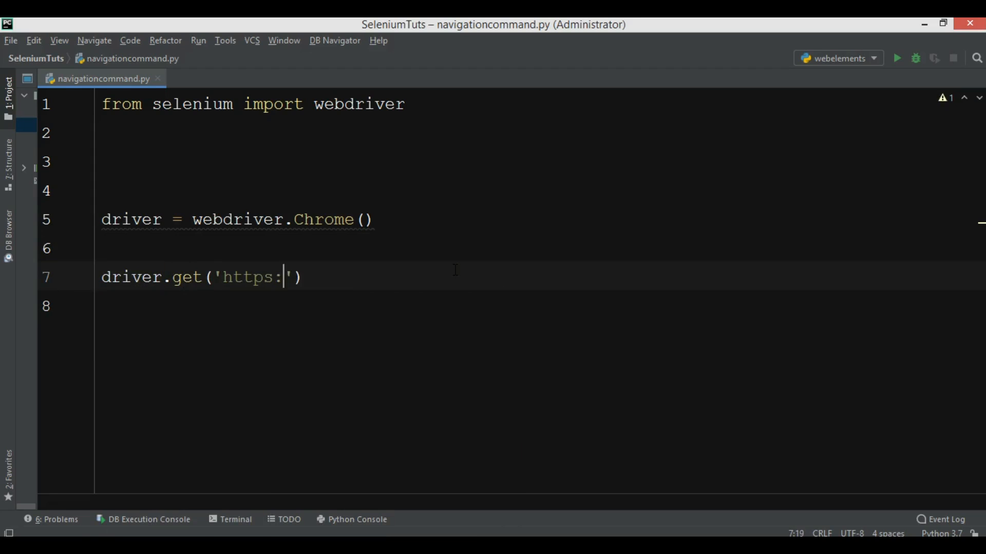
{"action": "type", "text": "//www.googl"}
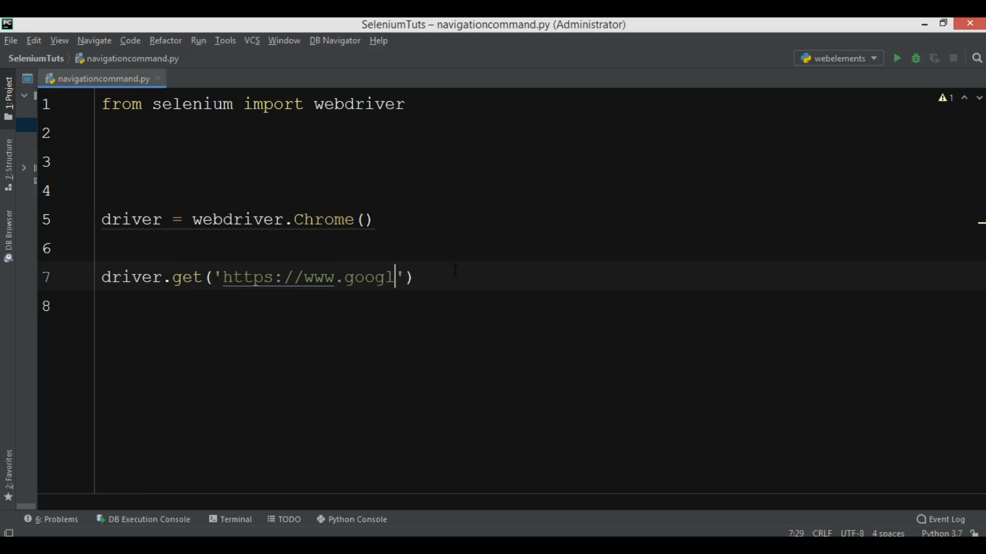
{"action": "type", "text": "e.com"}
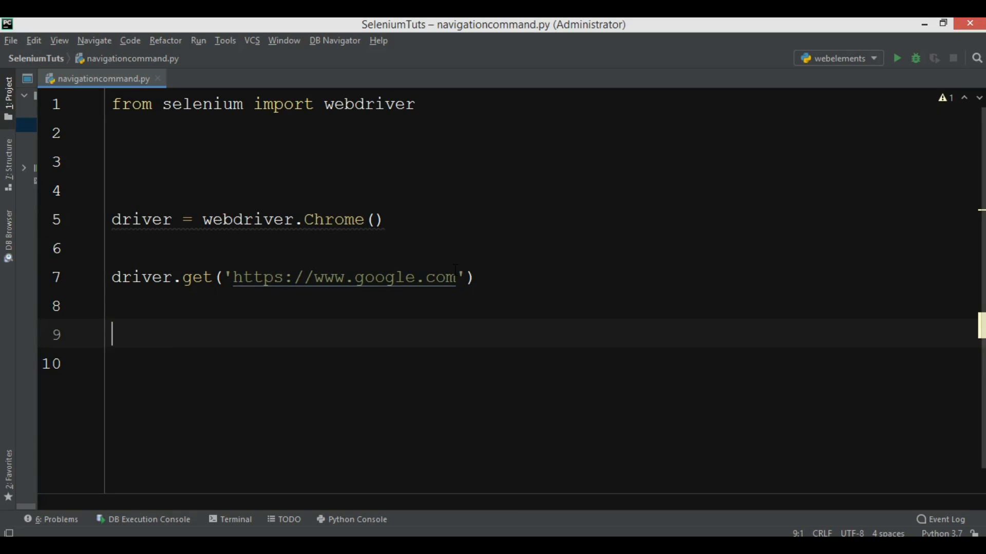
Begin the search_box = driver.find_element assignment
{"action": "type", "text": "sear"}
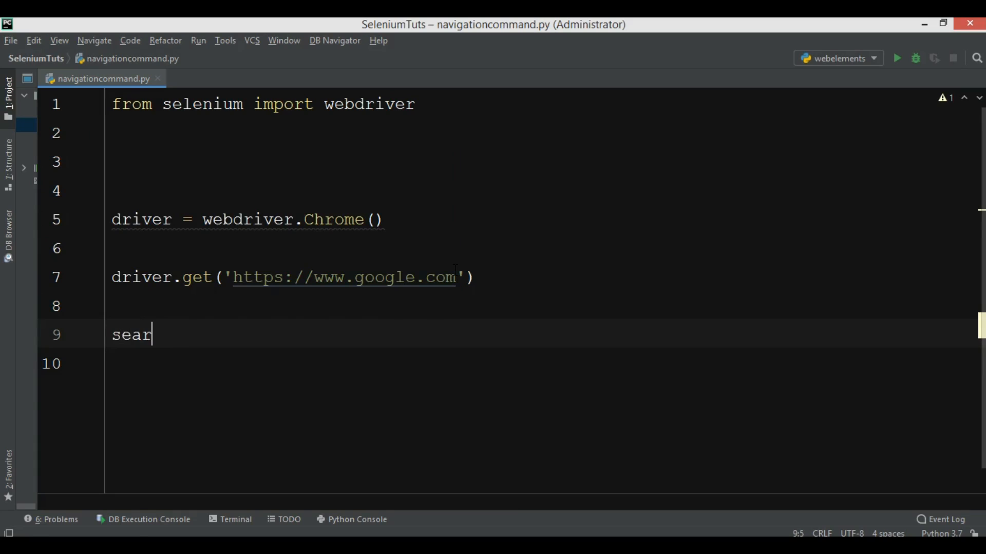
{"action": "type", "text": "ch_b"}
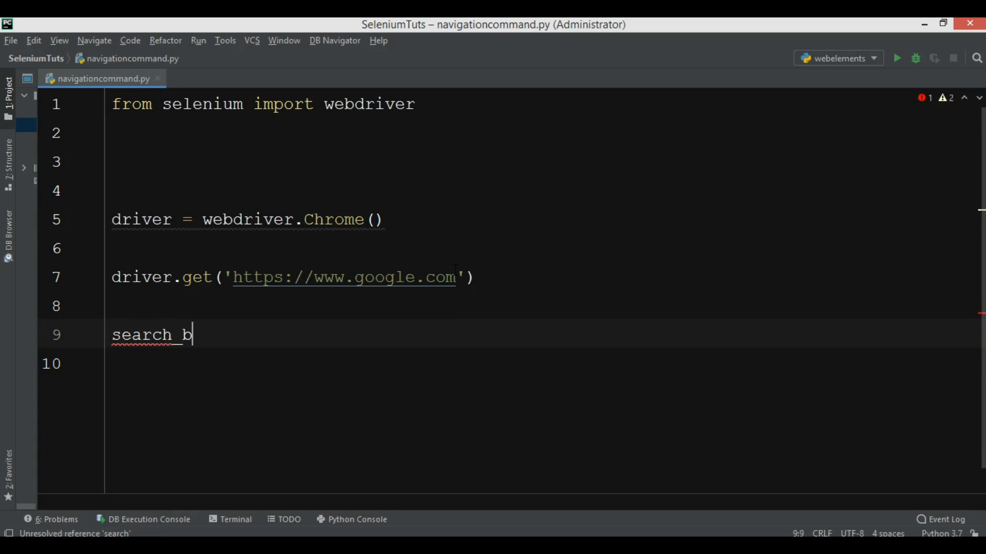
{"action": "type", "text": "ox = dr"}
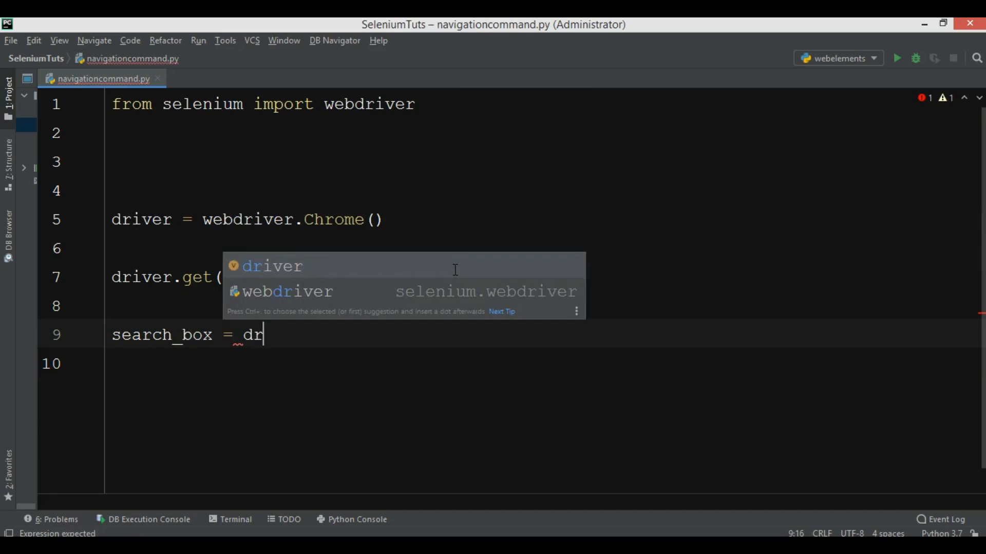
{"action": "type", "text": "iver.fin"}
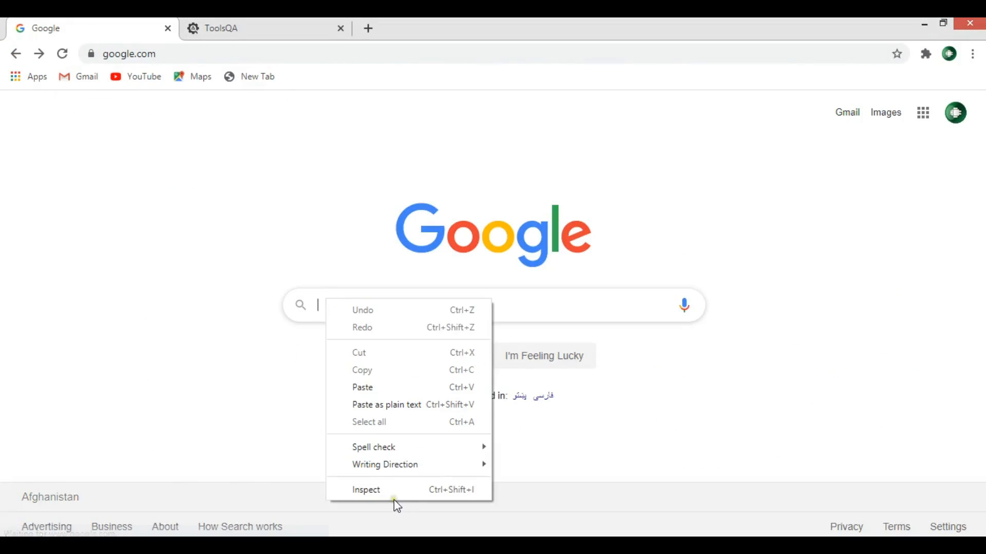
Inspect the Google search box element in Chrome's developer tools
{"action": "left_click", "coordinate": [365, 489]}
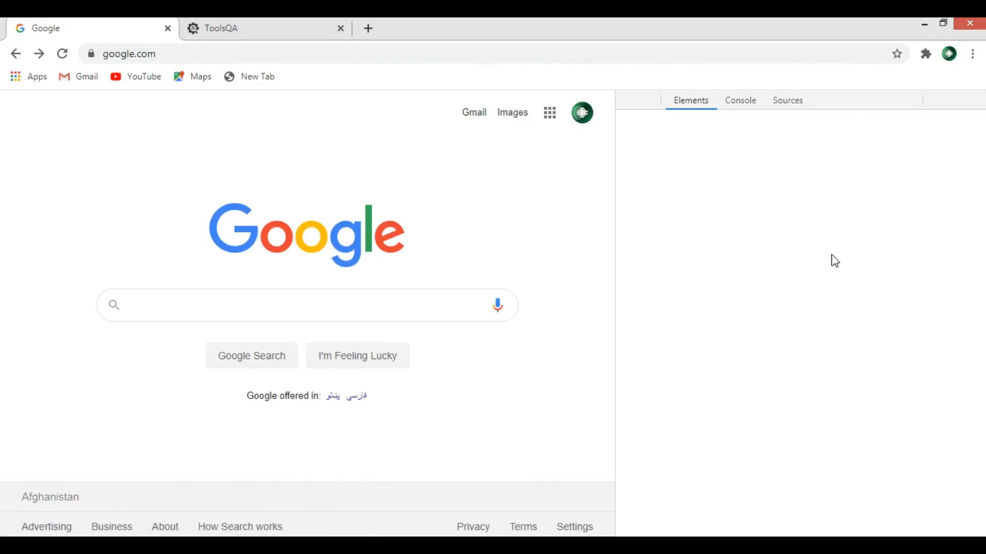
{"action": "left_click", "coordinate": [306, 305]}
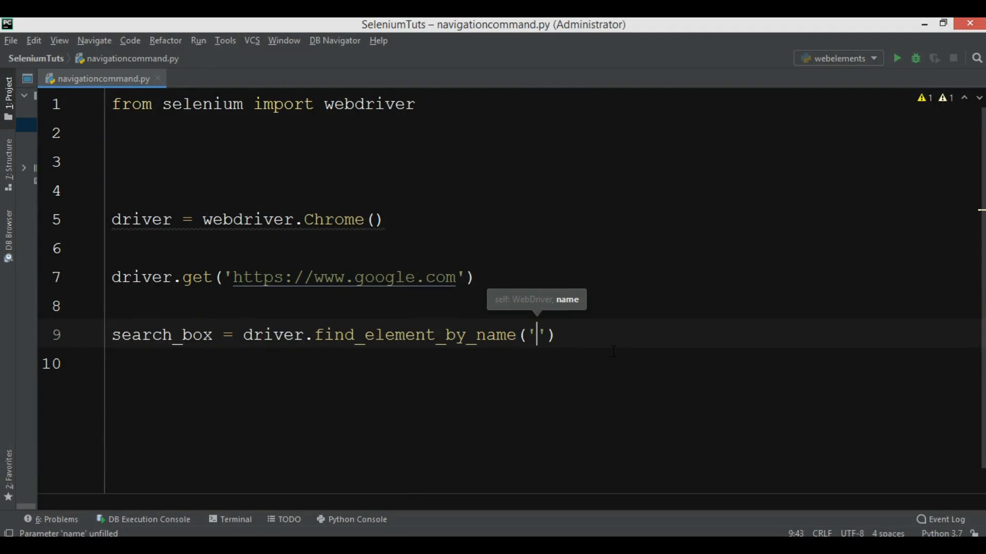
Locate the search box by name 'q' and send it the keys 'selenium web driver'
{"action": "type", "text": "q"}
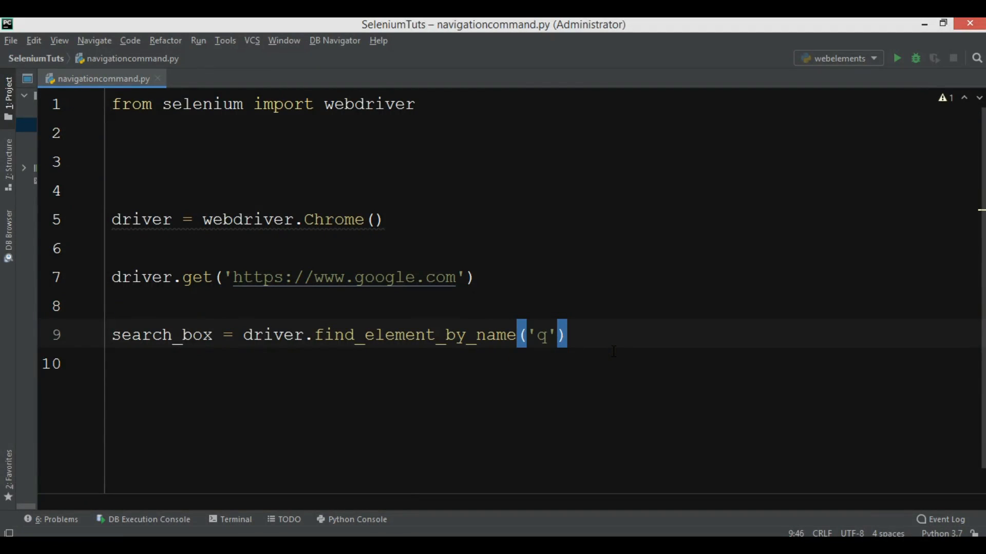
{"action": "type", "text": "search_box"}
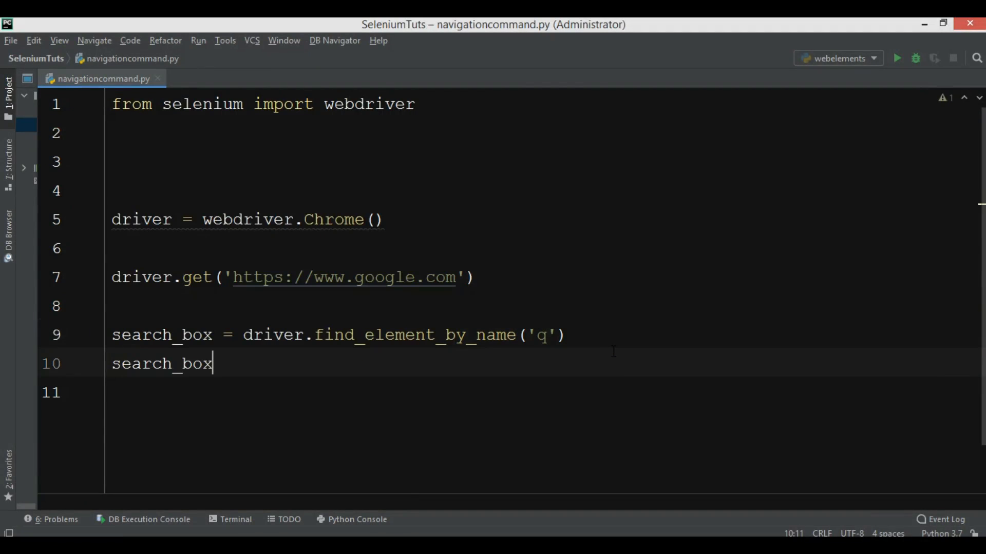
{"action": "type", "text": ".se"}
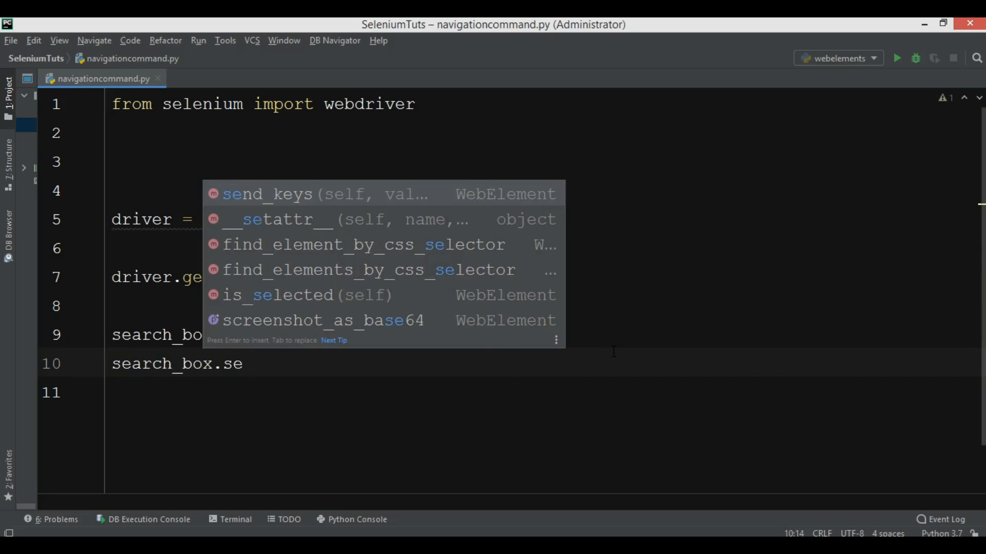
{"action": "left_click", "coordinate": [267, 193]}
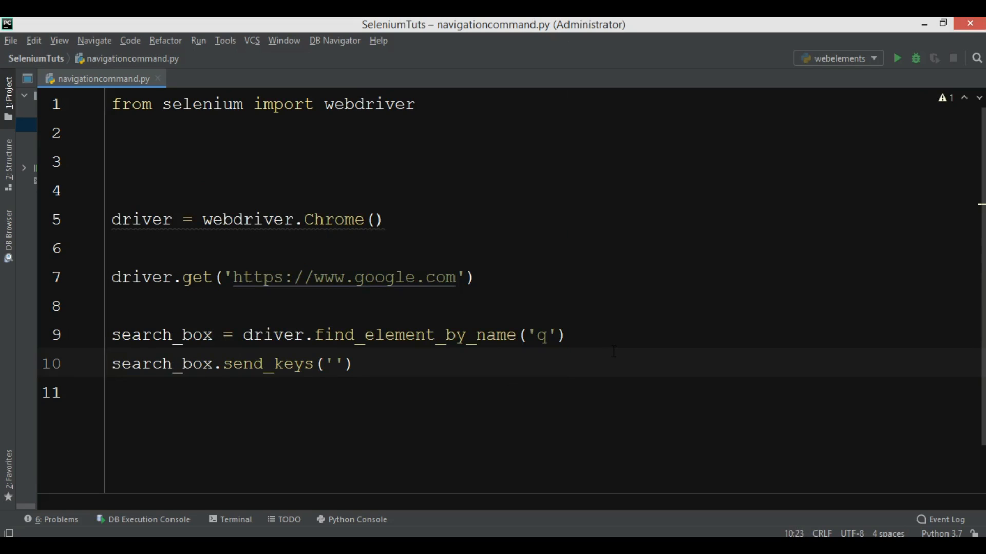
{"action": "type", "text": "sele"}
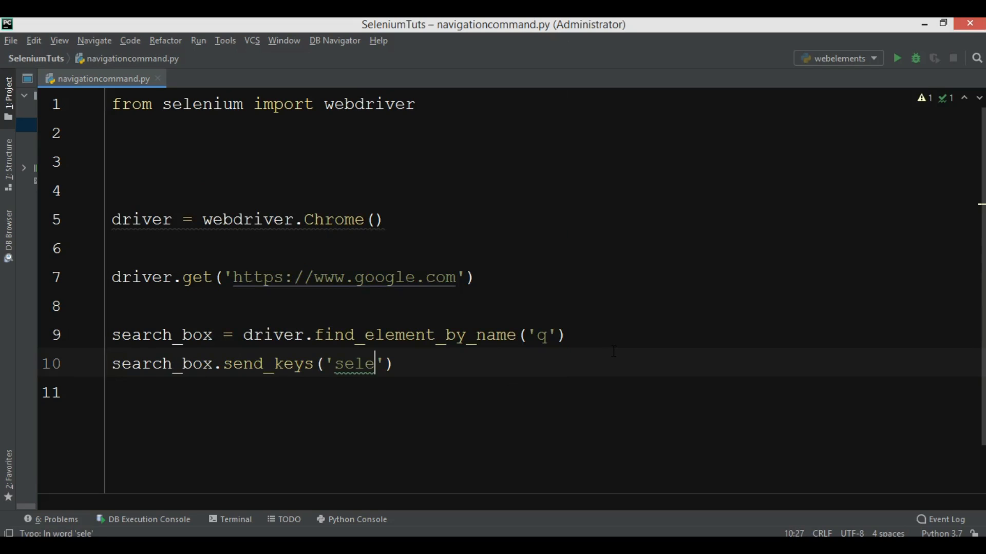
{"action": "type", "text": "nium"}
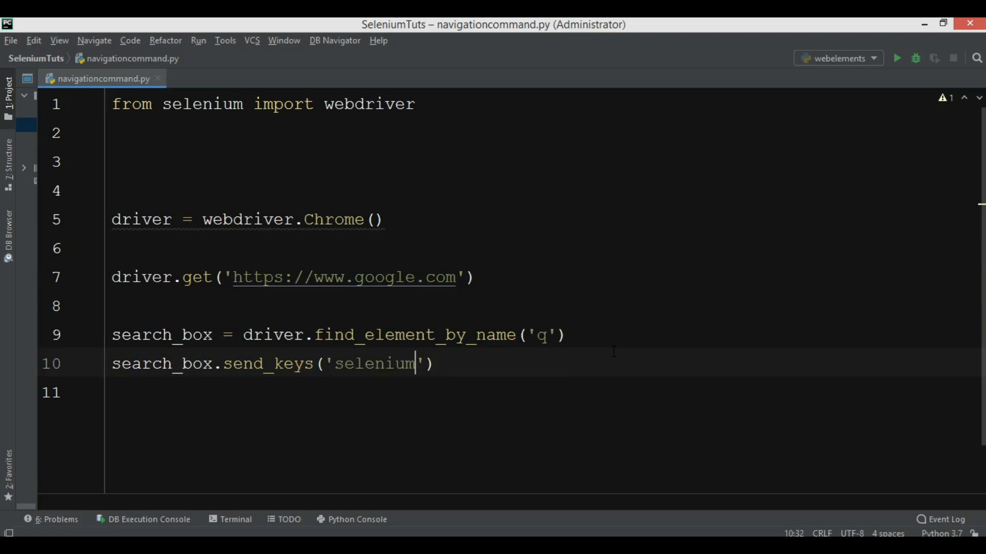
{"action": "type", "text": "web drive"}
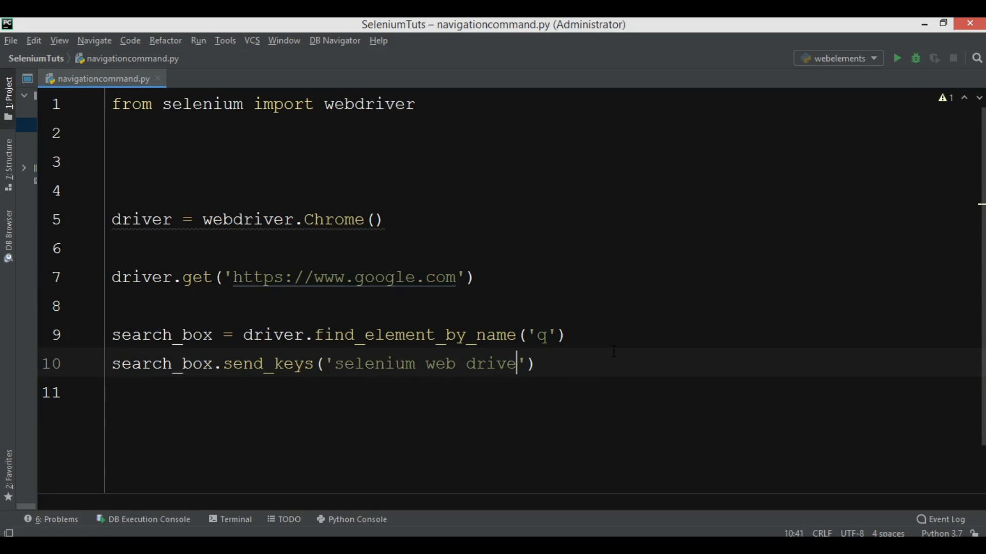
{"action": "type", "text": "r"}
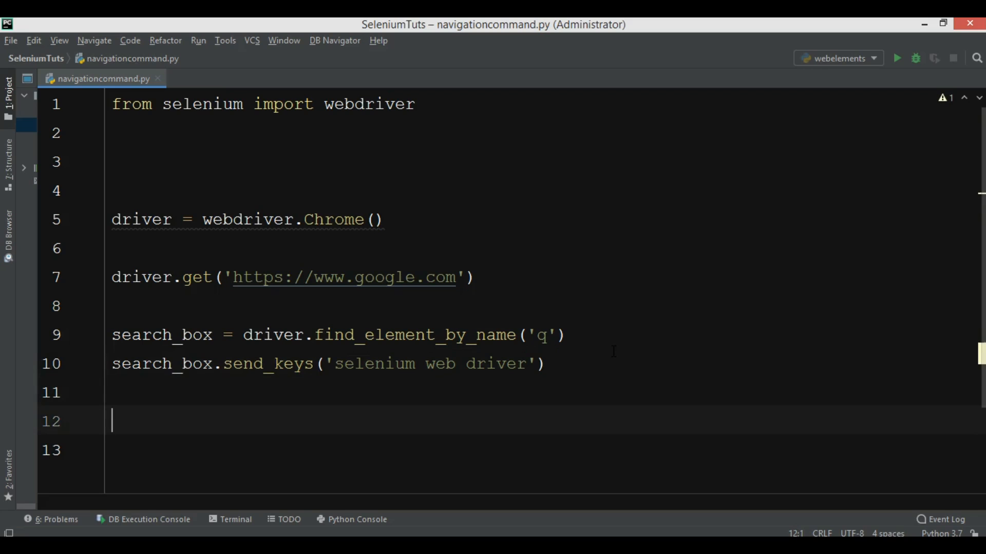
Add 'import time', pause with time.sleep(5), then call search_box.submit()
{"action": "type", "text": "time"}
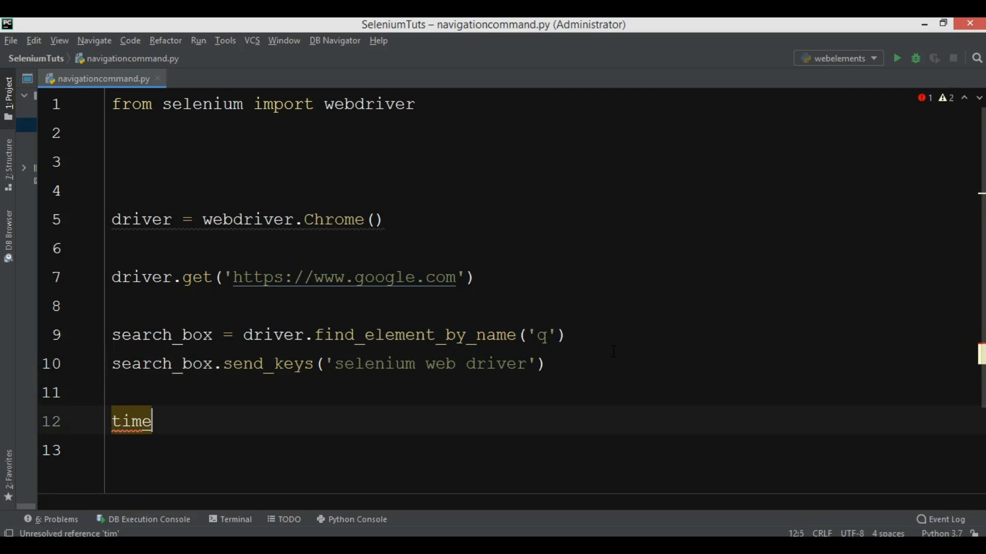
{"action": "type", "text": "import time"}
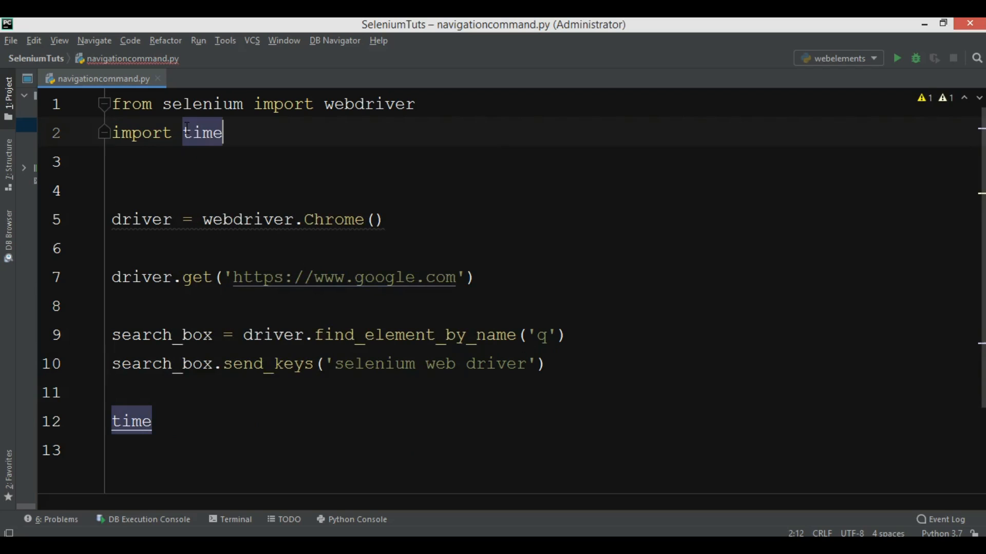
{"action": "type", "text": ",s"}
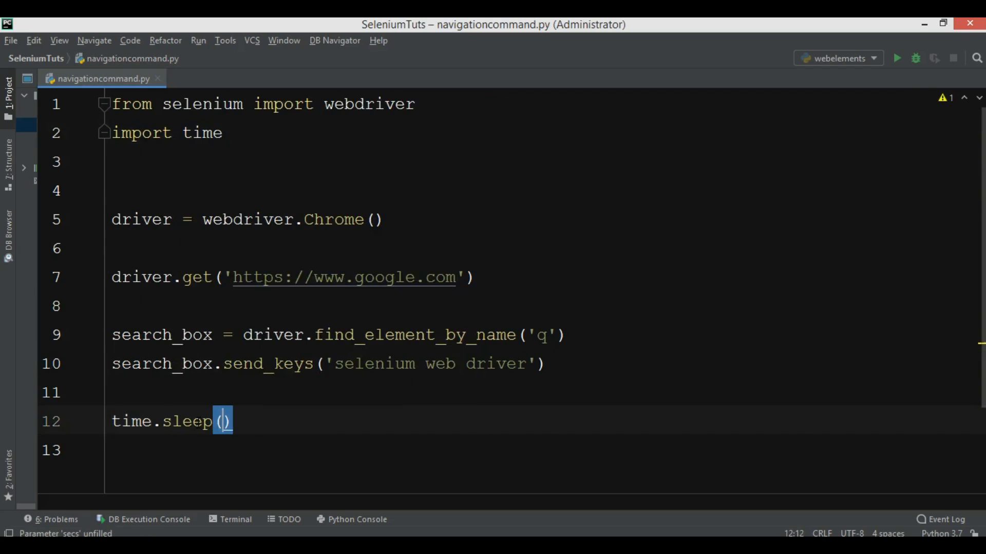
{"action": "type", "text": "5"}
{"action": "left_click", "coordinate": [543, 451]}
{"action": "type", "text": "search_box.submit("}
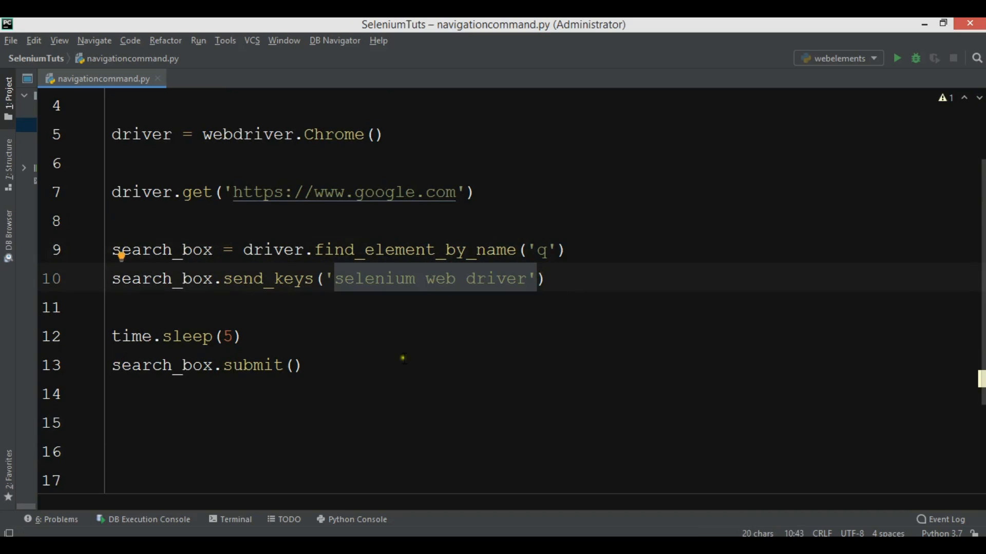
Add driver.back() and print(driver.title) after the search submission
{"action": "type", "text": "d"}
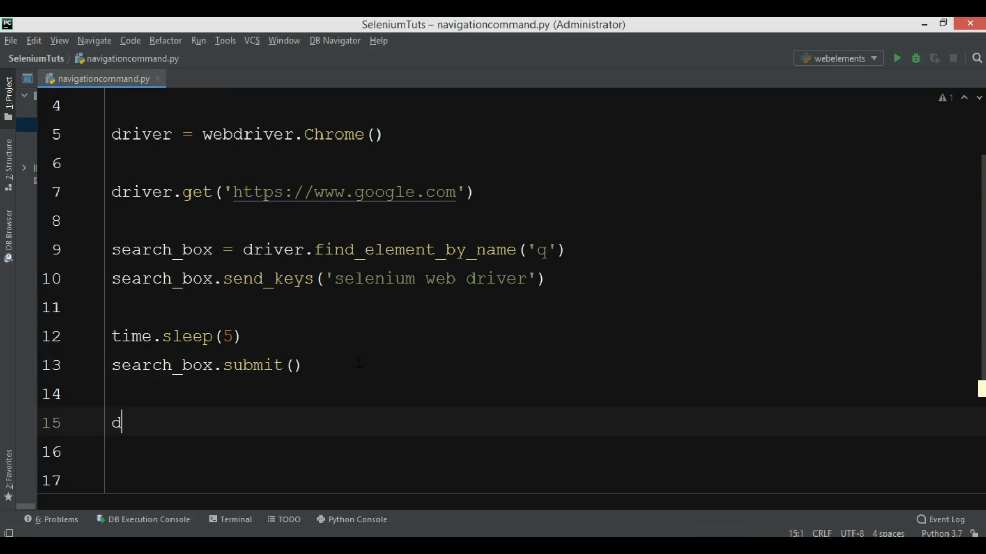
{"action": "type", "text": "river"}
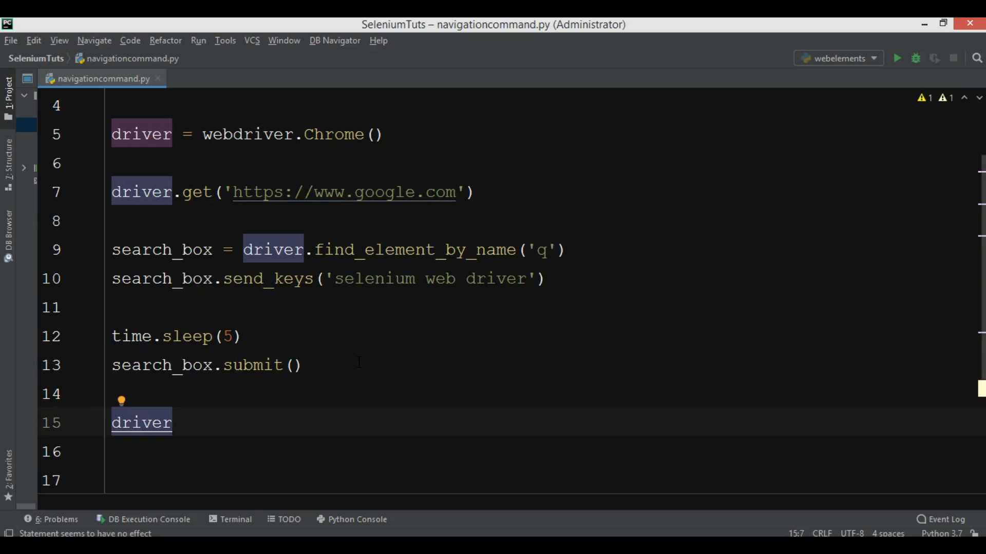
{"action": "type", "text": ".back()"}
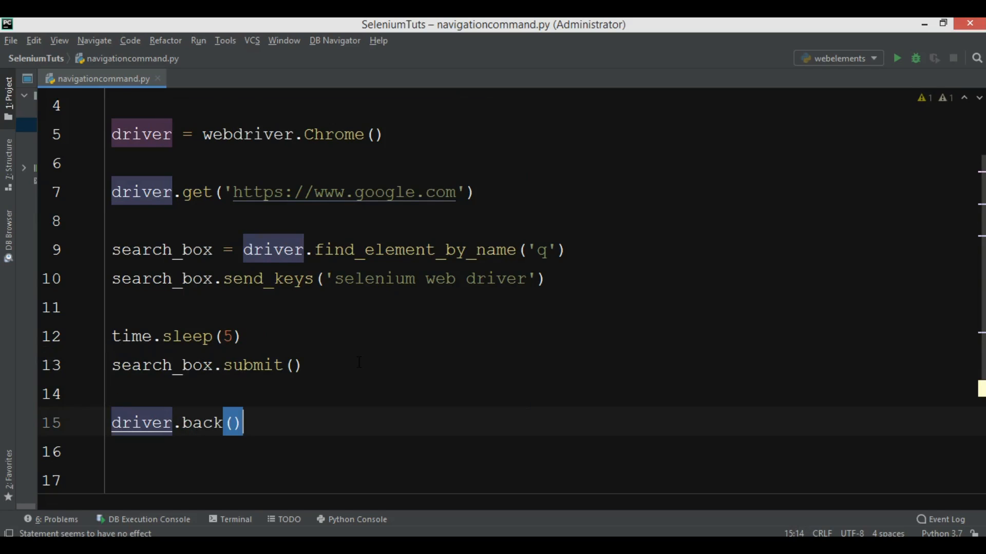
{"action": "type", "text": "print()"}
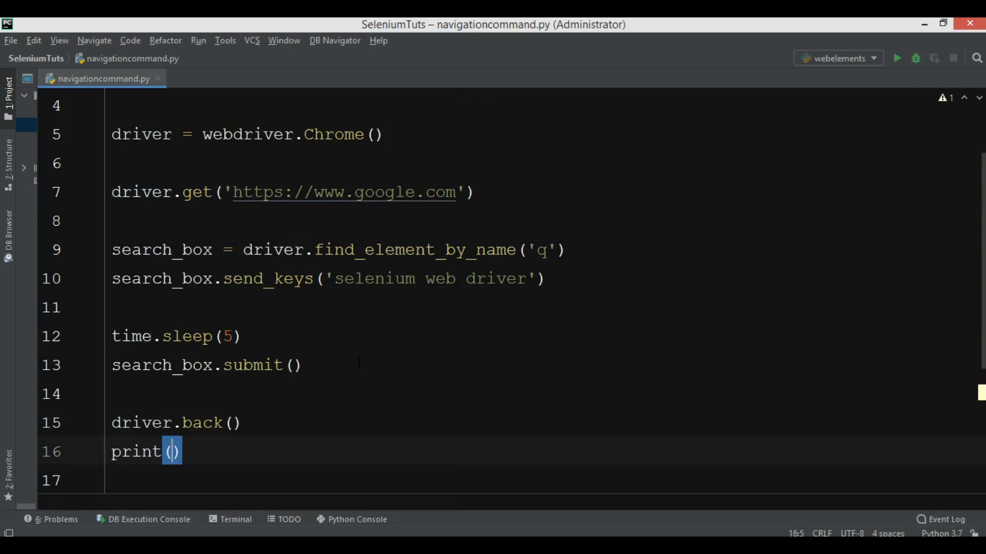
{"action": "type", "text": "driver.tti"}
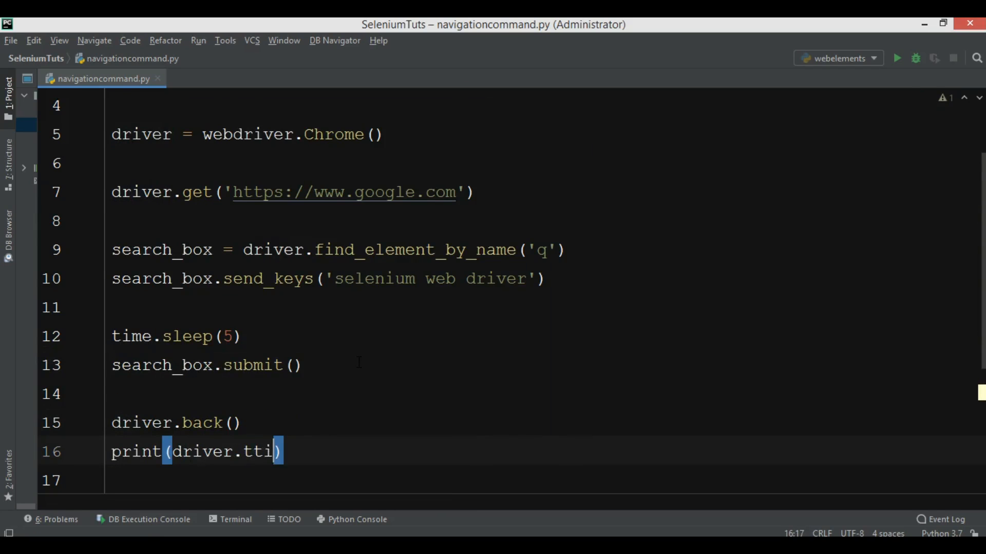
{"action": "key", "text": "Backspace"}
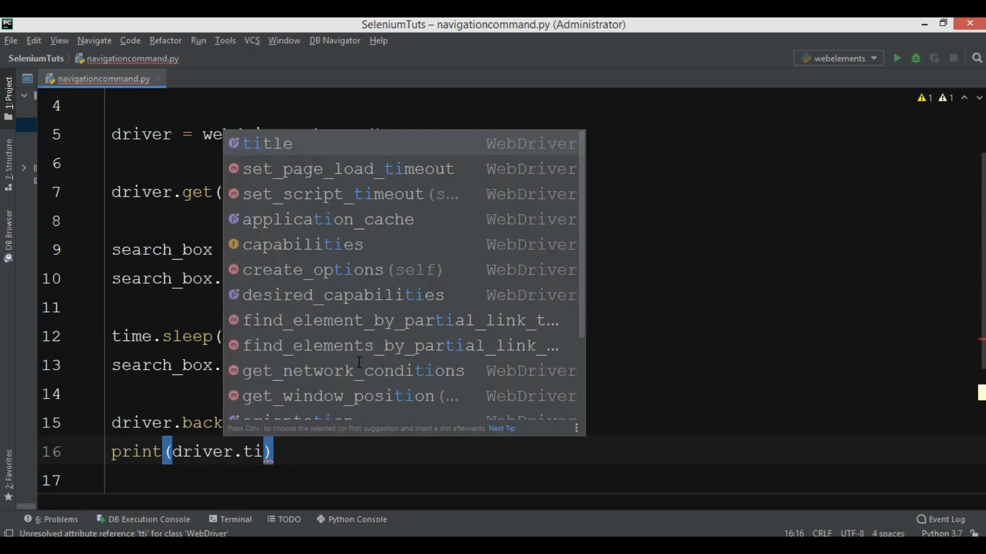
{"action": "left_click", "coordinate": [267, 144]}
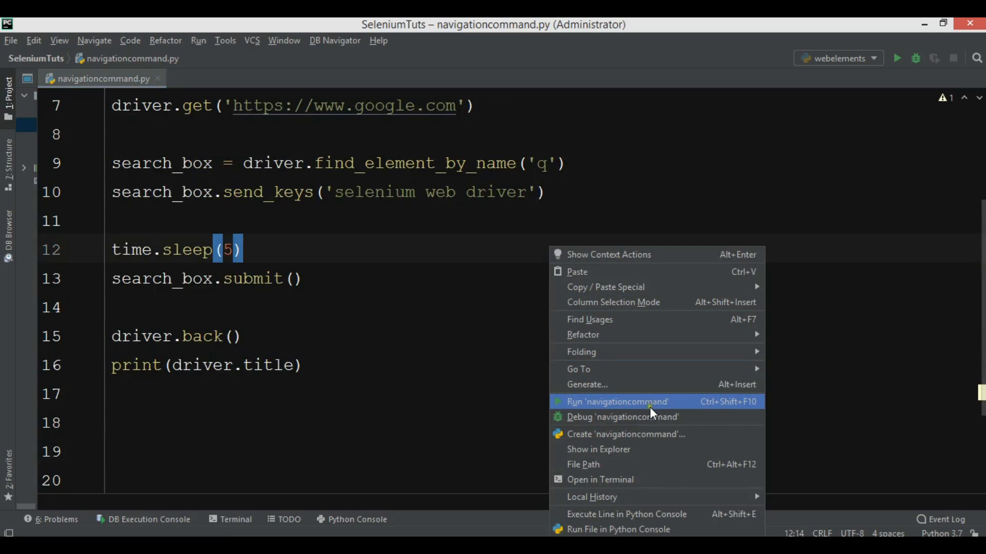
Run navigationcommand.py so automated Chrome opens Google and types 'selenium web driver'
{"action": "left_click", "coordinate": [617, 401]}
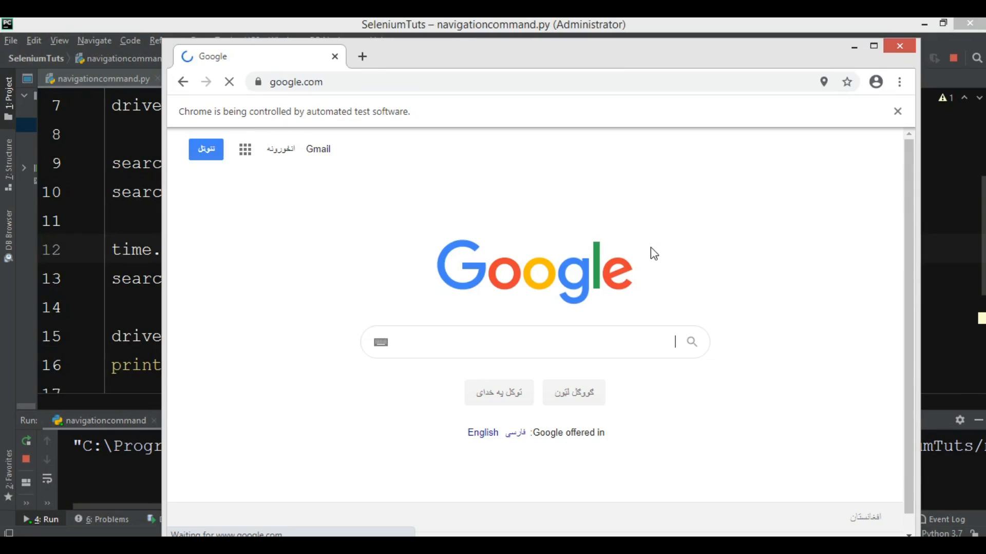
{"action": "type", "text": "selenium web driver"}
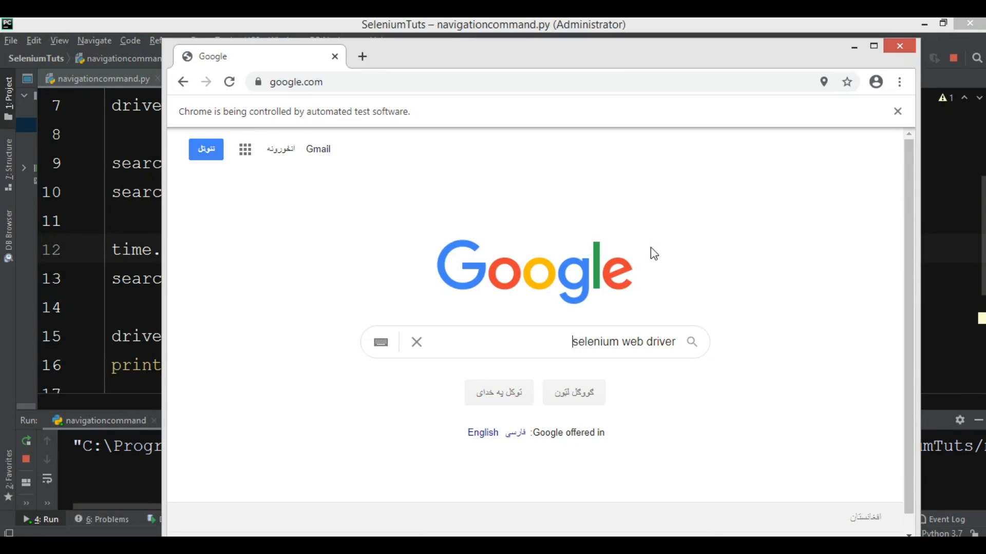
{"action": "left_click", "coordinate": [622, 341]}
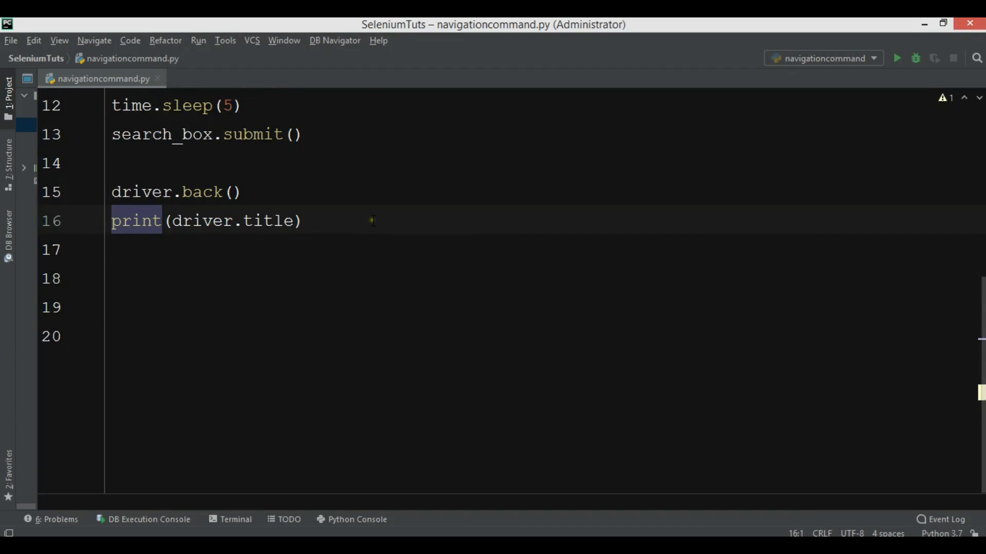
Change sleep(5) to sleep(3) and append time.sleep(3), driver.forward() and driver.refresh()
{"action": "double_click", "coordinate": [267, 221]}
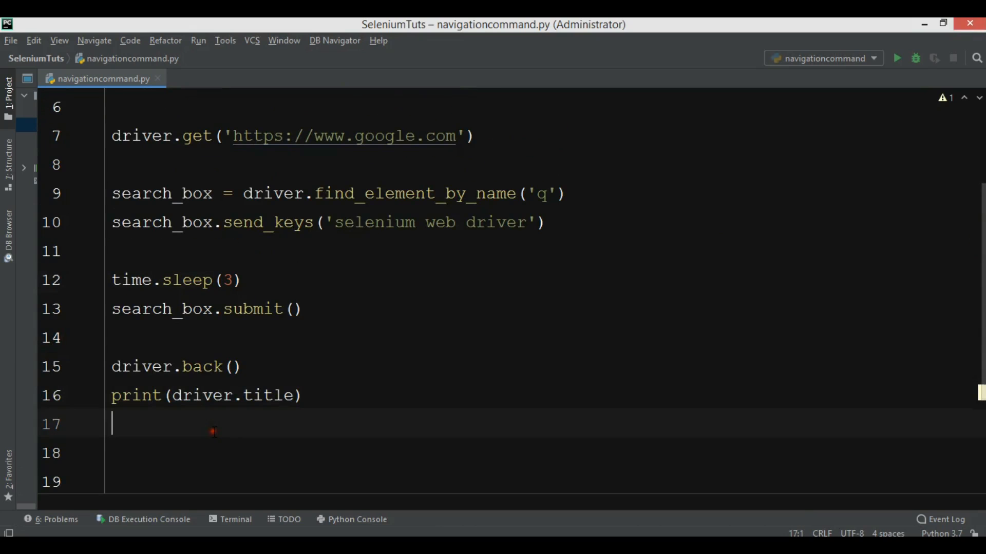
{"action": "key", "text": "enter"}
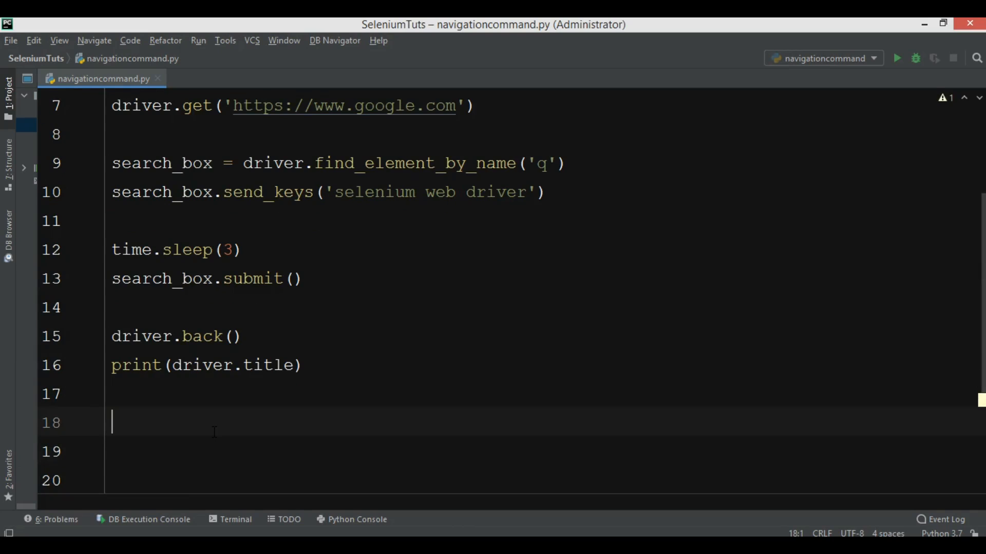
{"action": "type", "text": "time"}
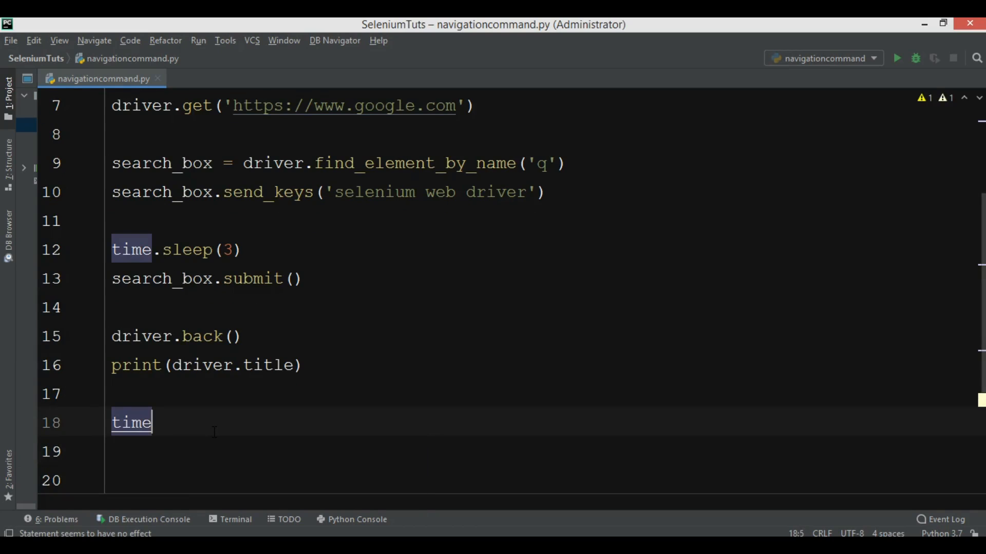
{"action": "type", "text": ".sleep()"}
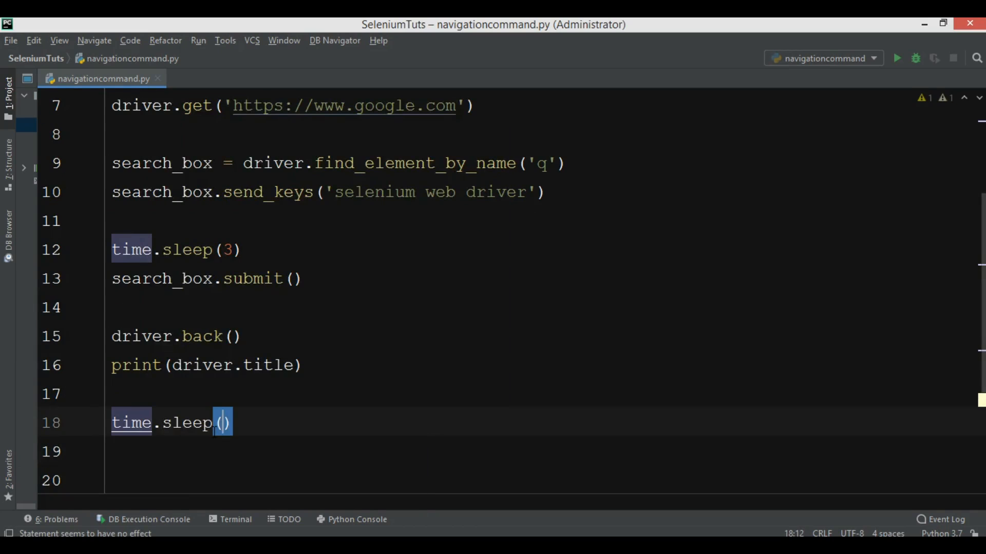
{"action": "type", "text": "3"}
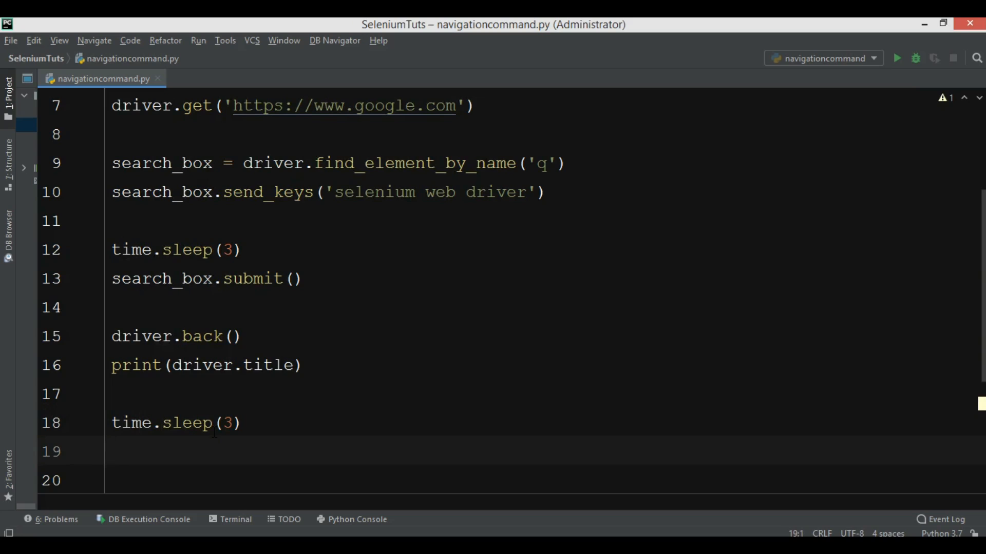
{"action": "type", "text": "driver"}
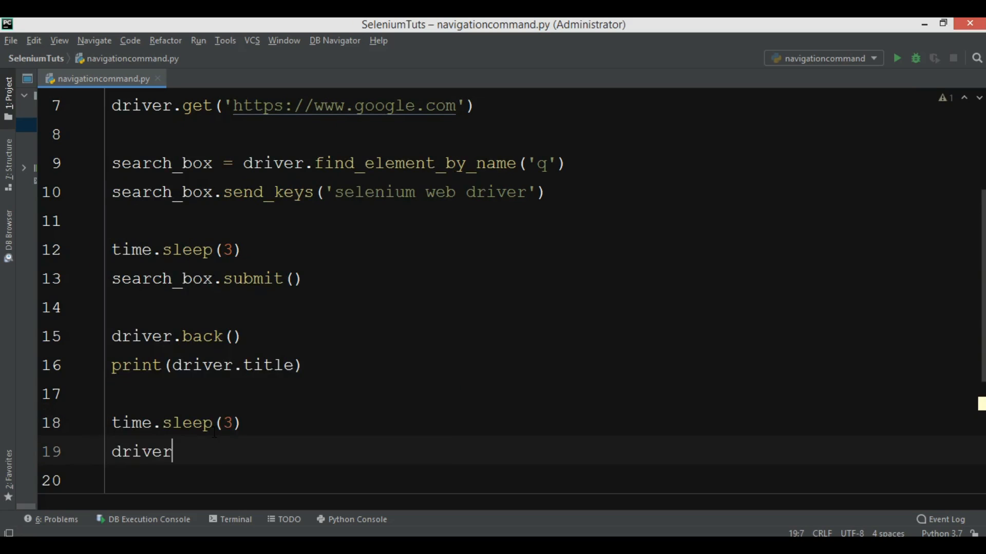
{"action": "type", "text": ".forward()"}
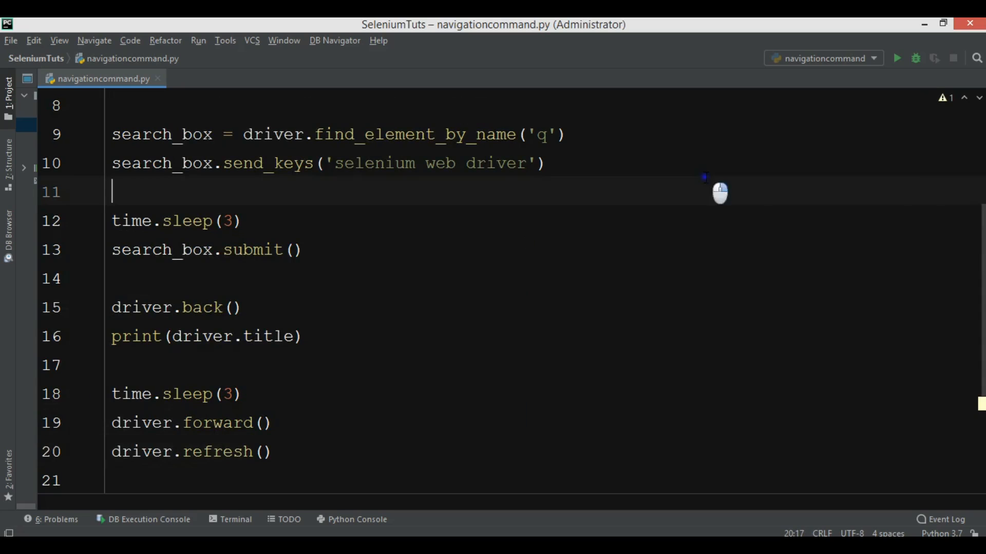
Rerun navigationcommand.py, which prints 'Google' and finishes with exit code 0
{"action": "left_click", "coordinate": [897, 58]}
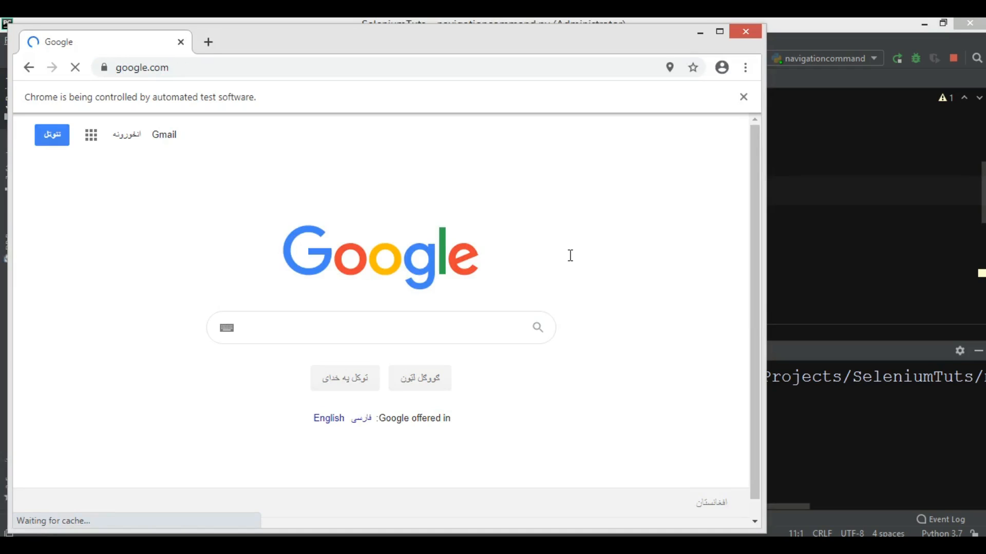
{"action": "type", "text": "selenium web driver"}
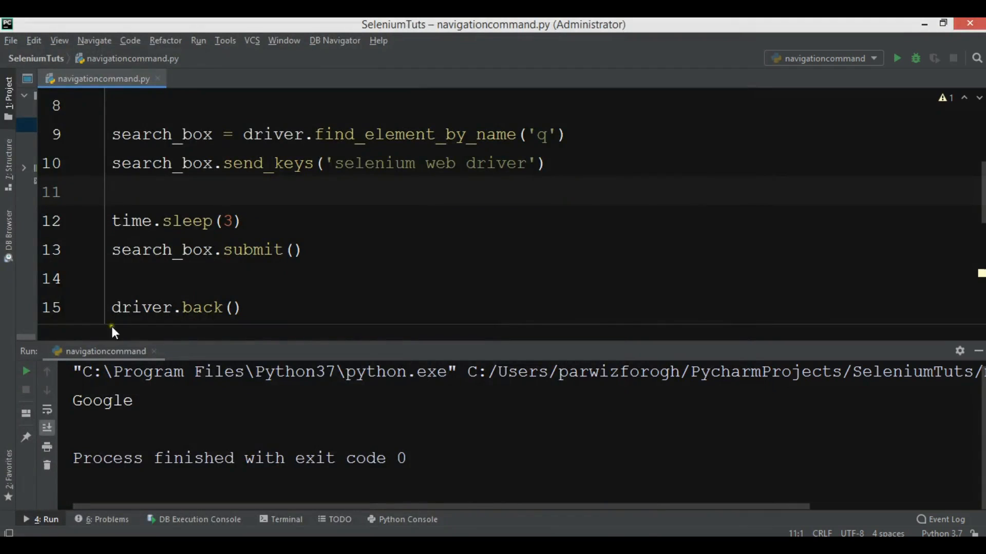
{"action": "right_click", "coordinate": [105, 351]}
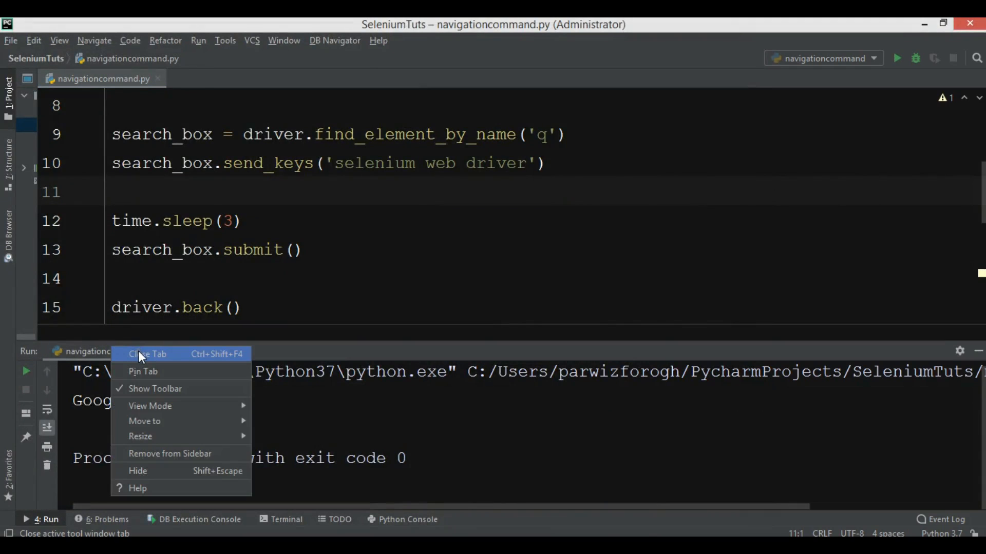